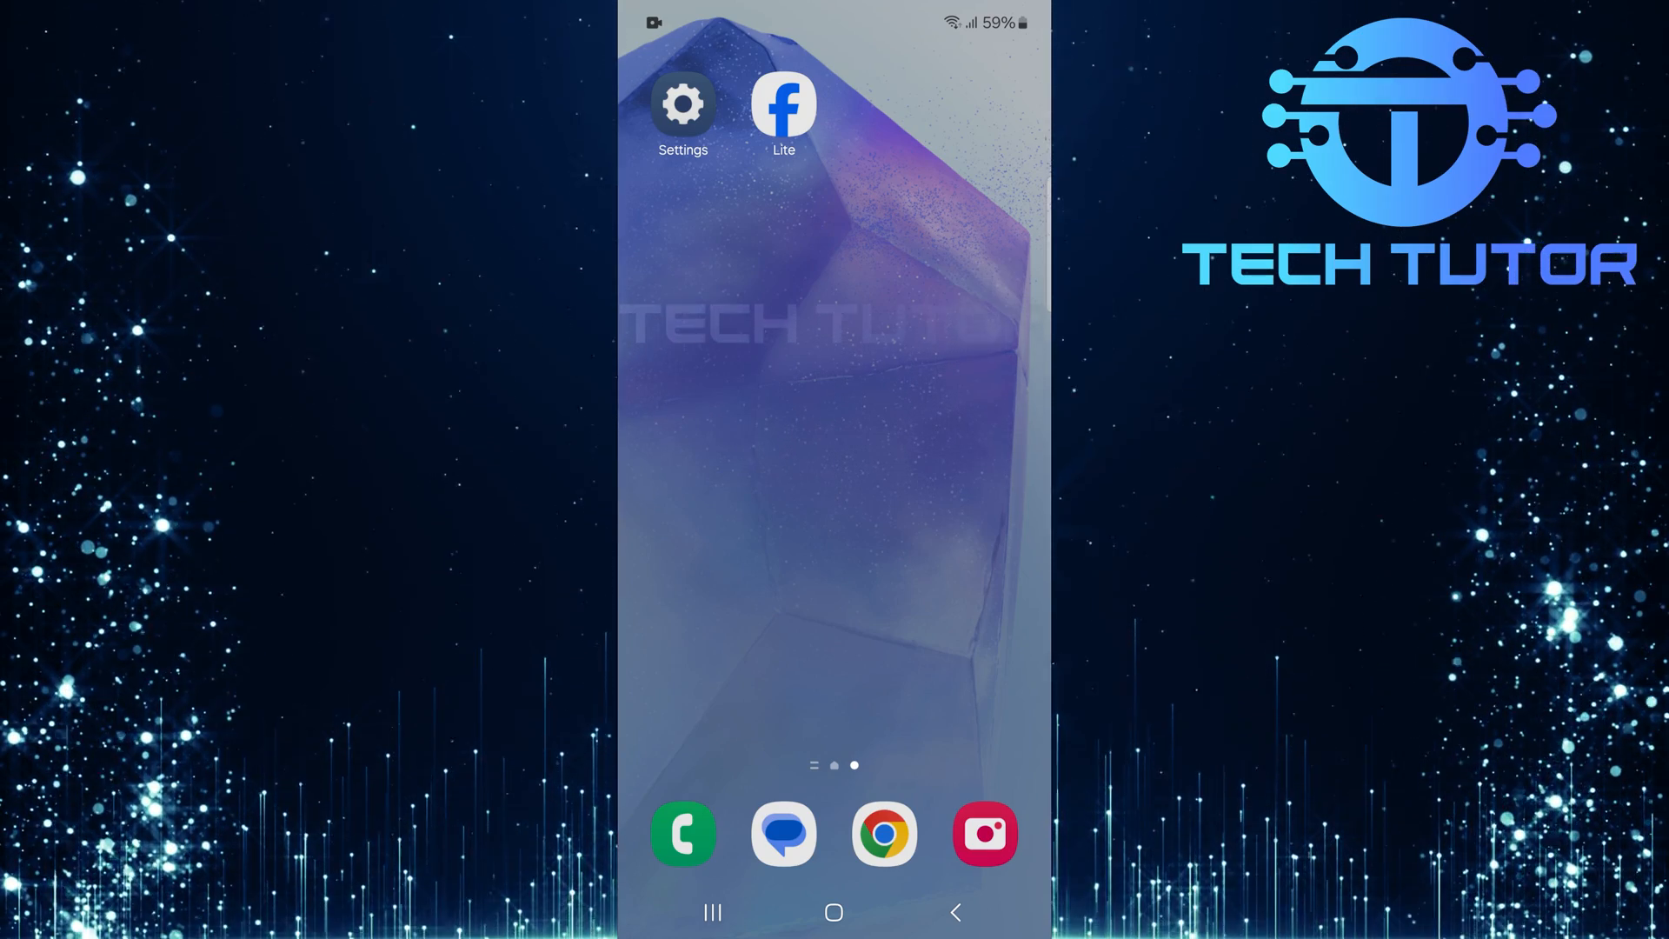
# Step: Launch Facebook Lite from the Android home screen to load its news feed
pyautogui.click(783, 103)
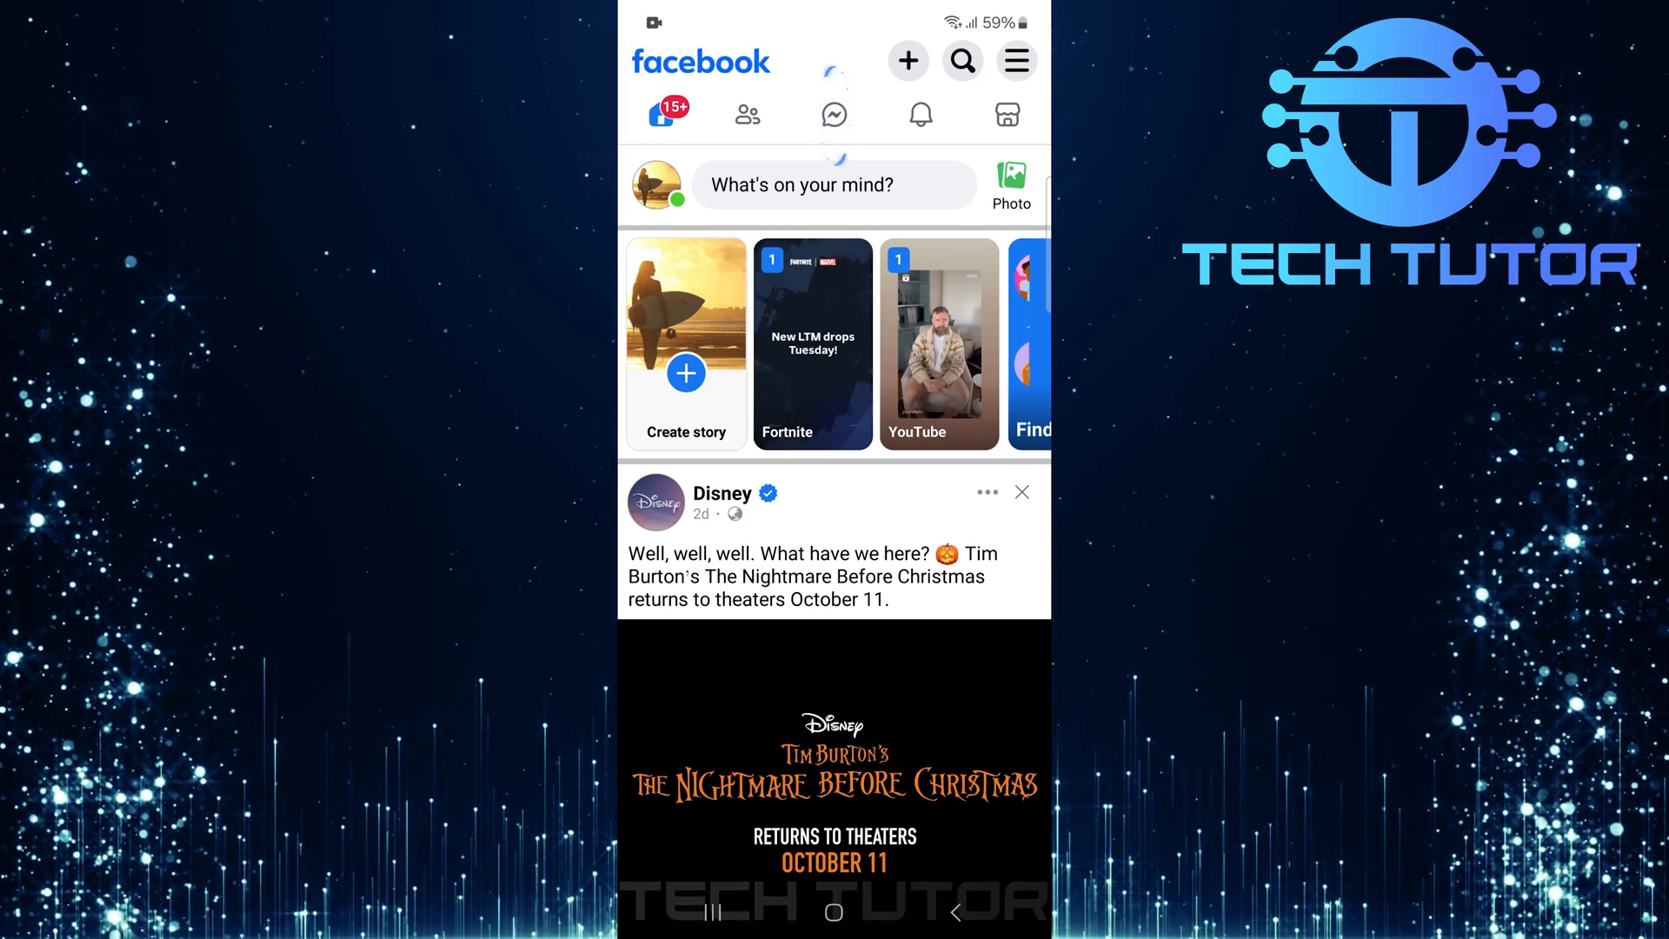
# Step: Open the Messenger conversations list and select Buzz's conversation
pyautogui.click(833, 115)
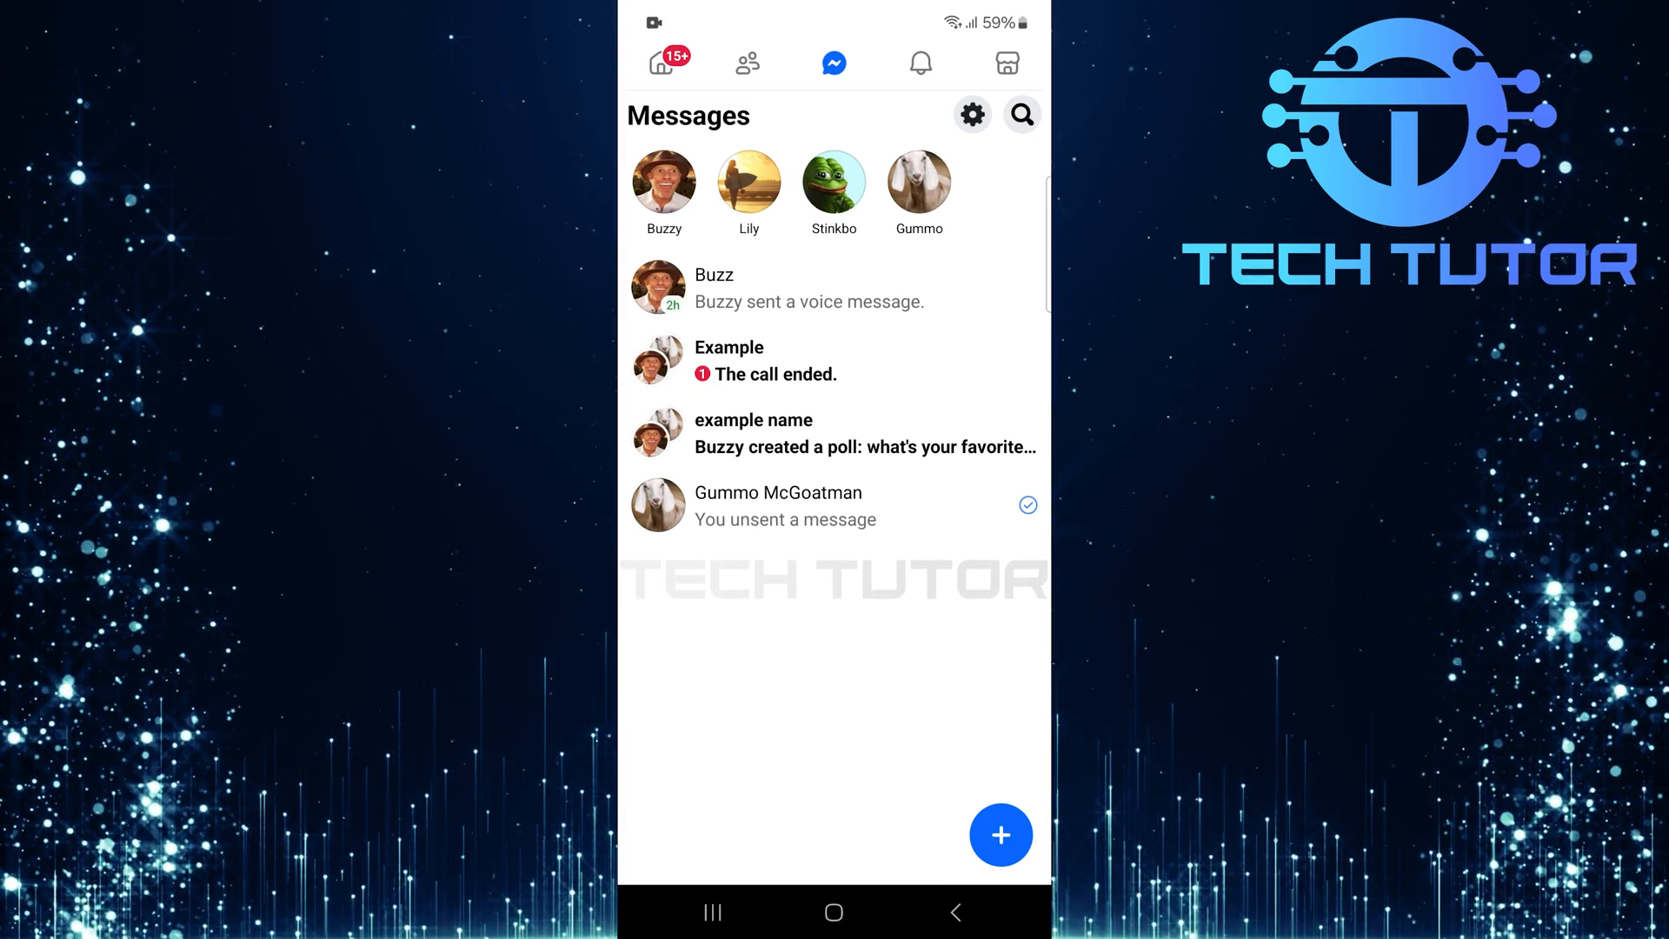
pyautogui.click(713, 288)
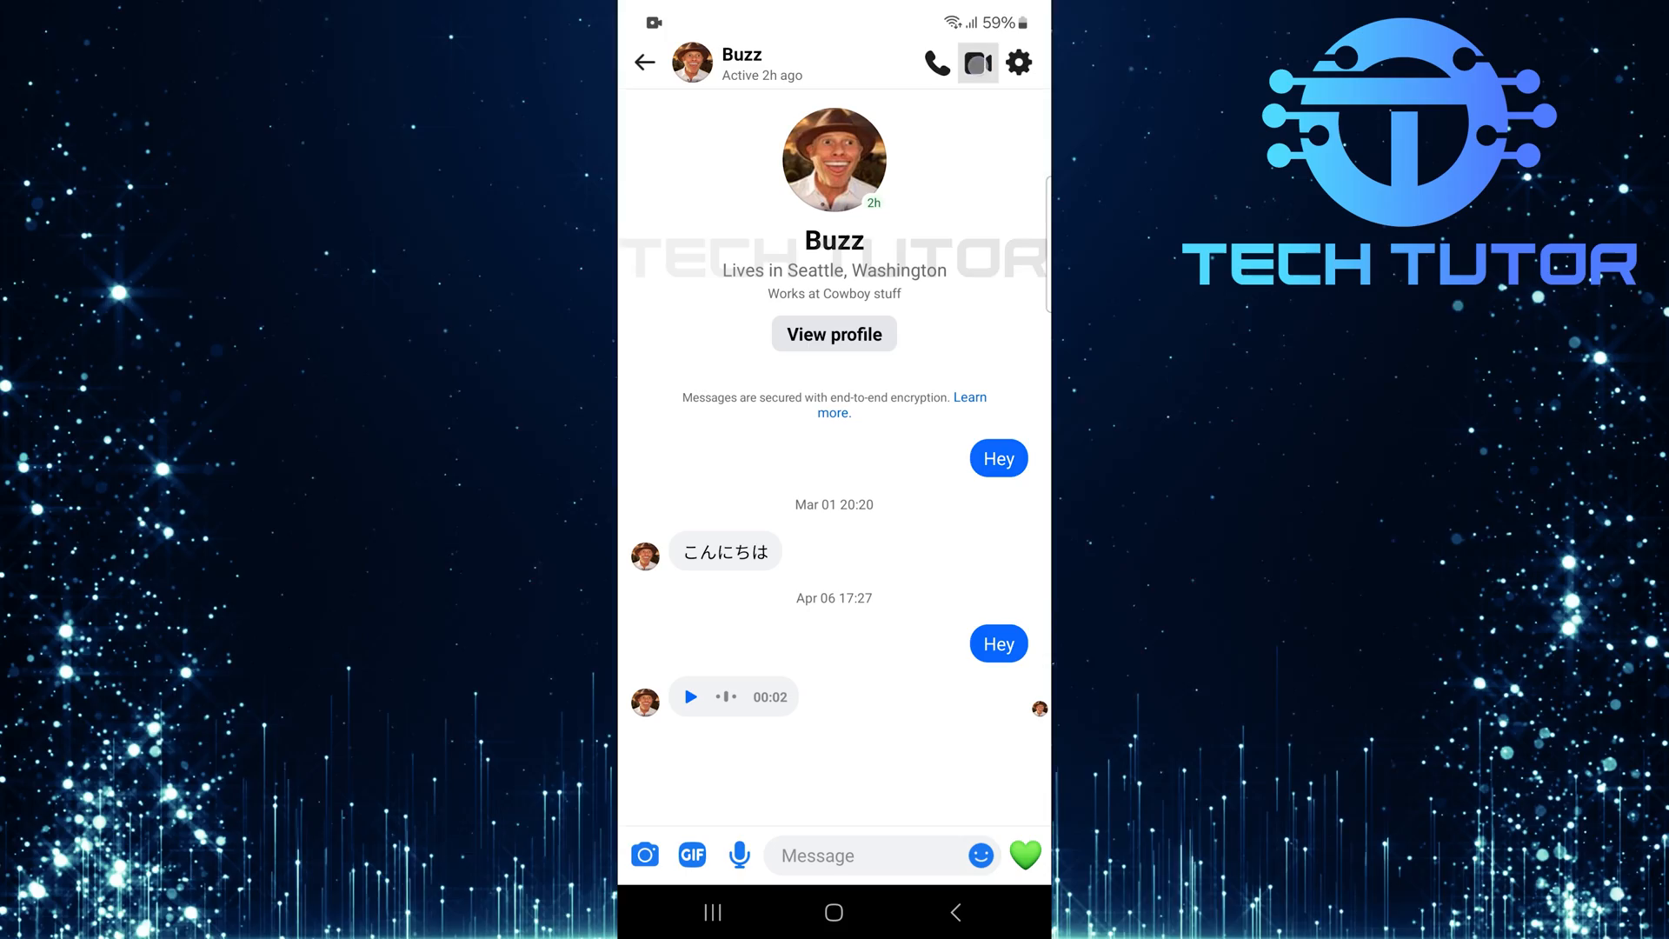
# Step: Start a video call from Buzz's conversation, triggering the camera permission prompt
pyautogui.click(645, 854)
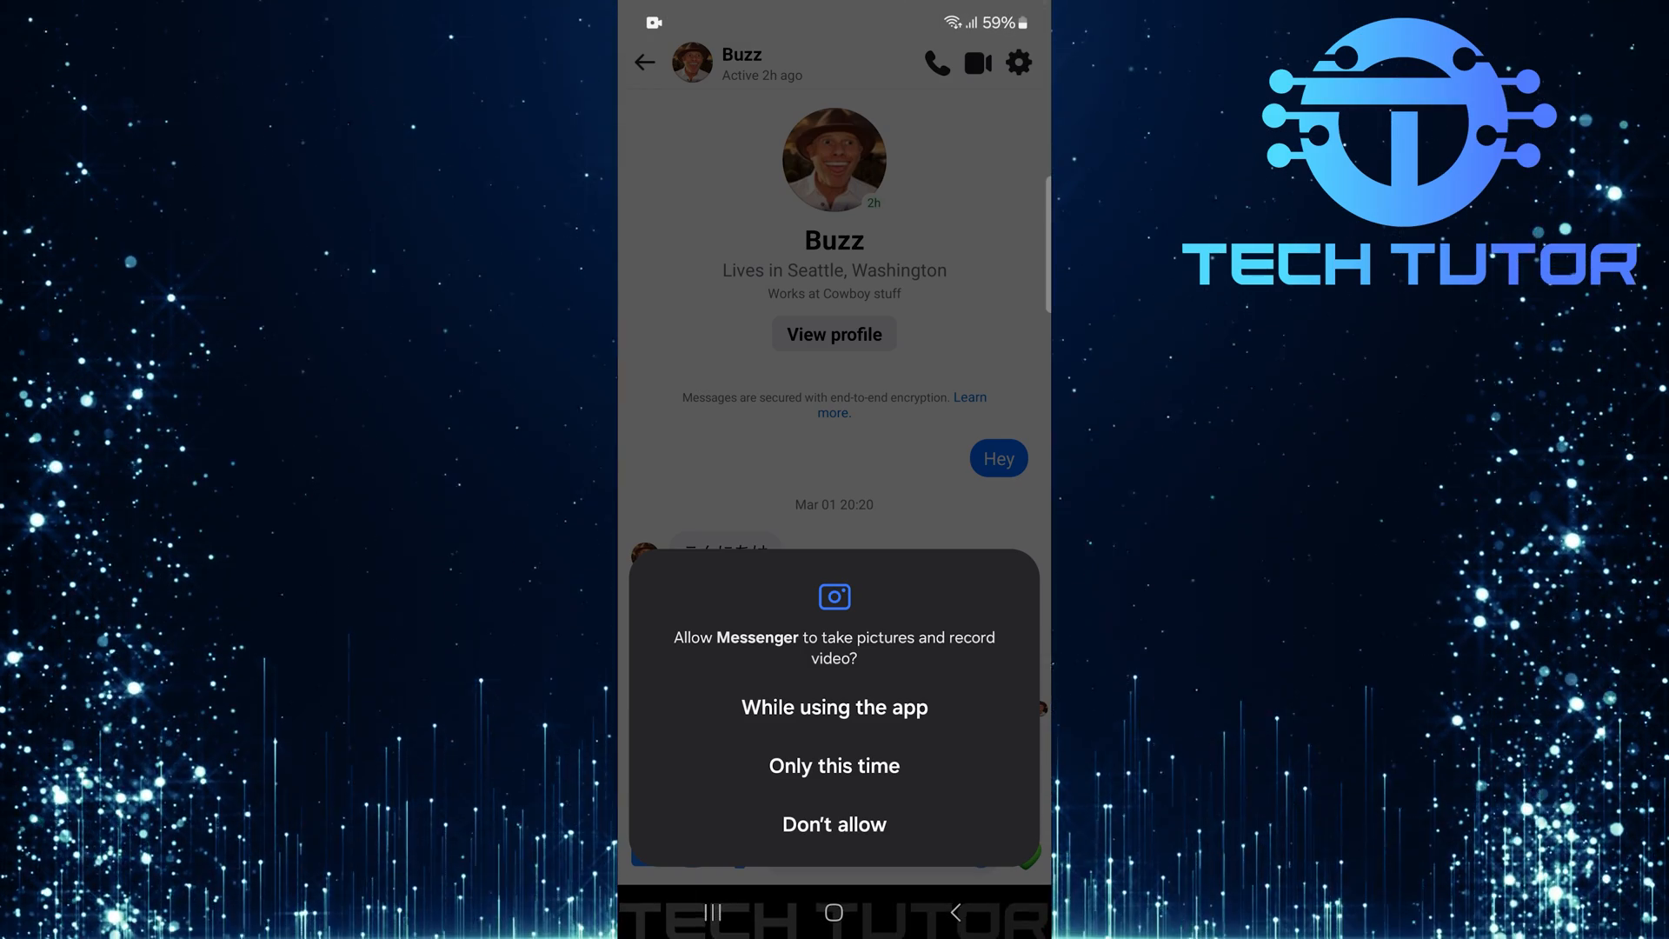
# Step: Allow Messenger camera and microphone access 'While using the app'
pyautogui.click(834, 706)
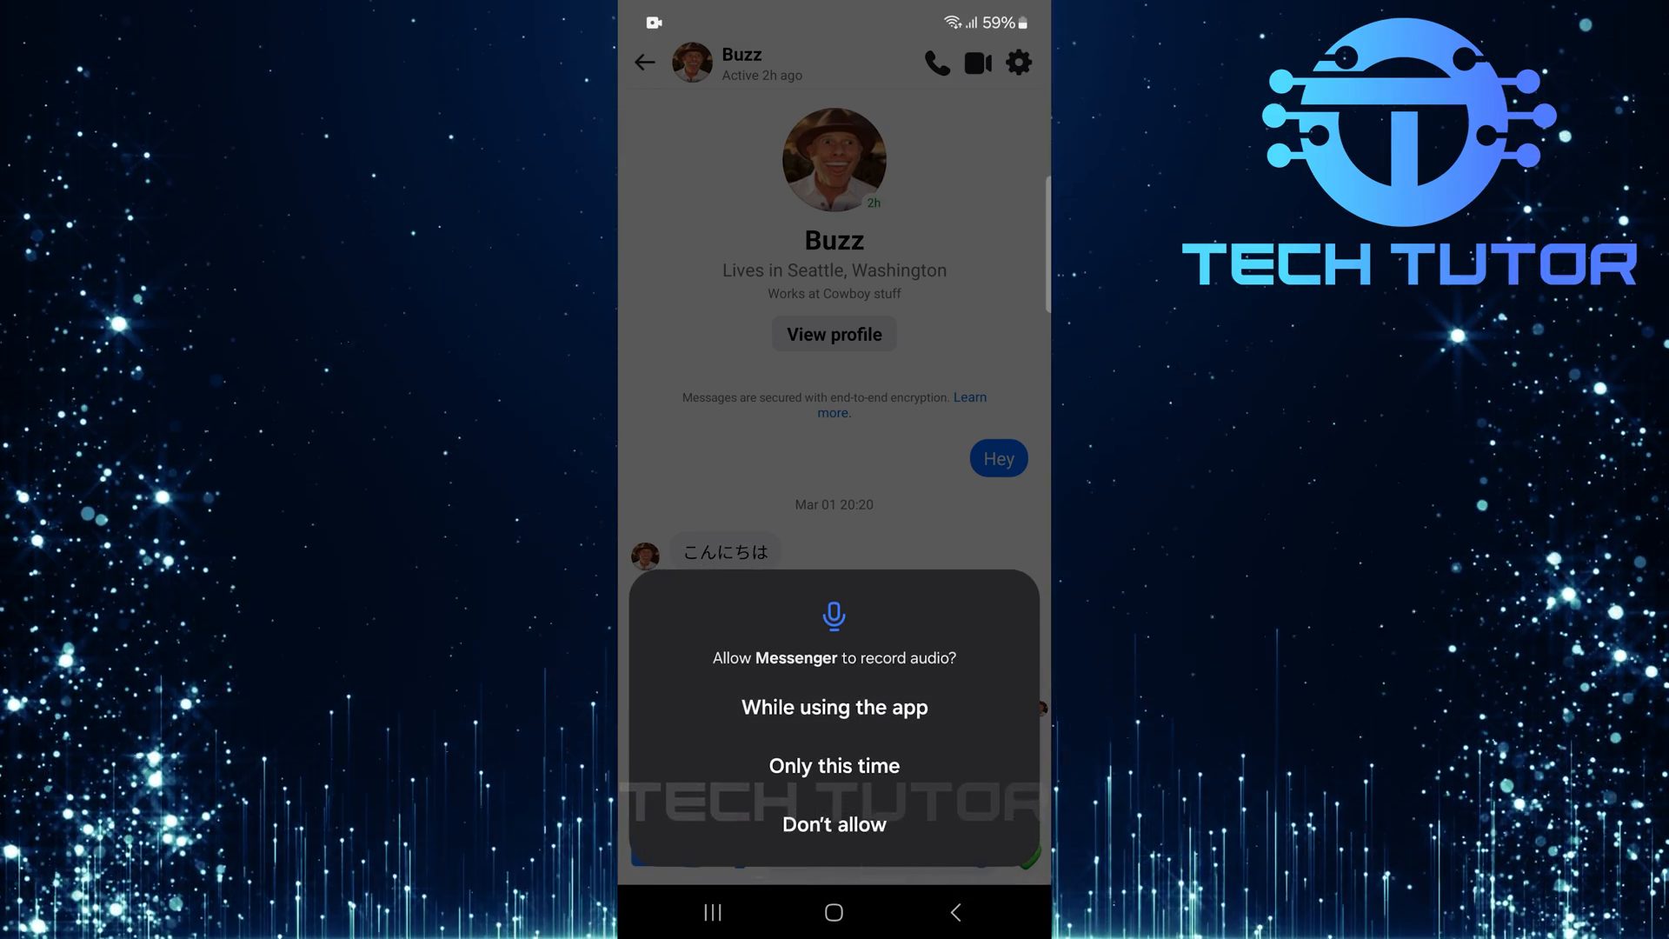
pyautogui.click(833, 707)
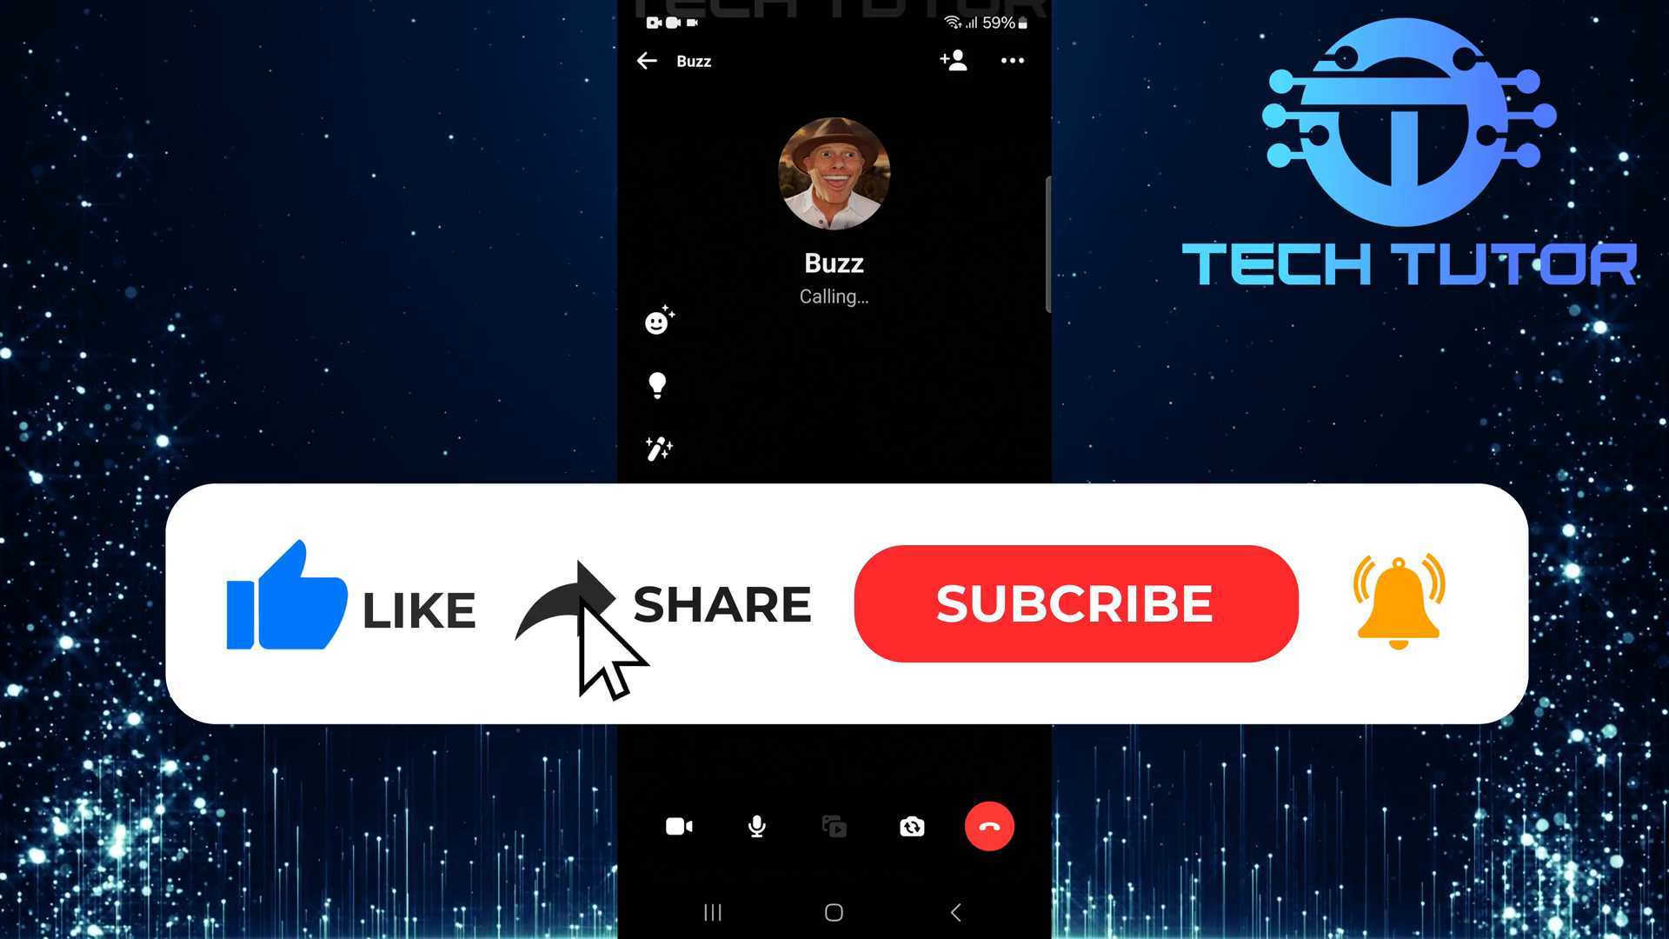
# Step: Tap the call screen while the video call to Buzz shows 'Calling...'
pyautogui.click(1078, 604)
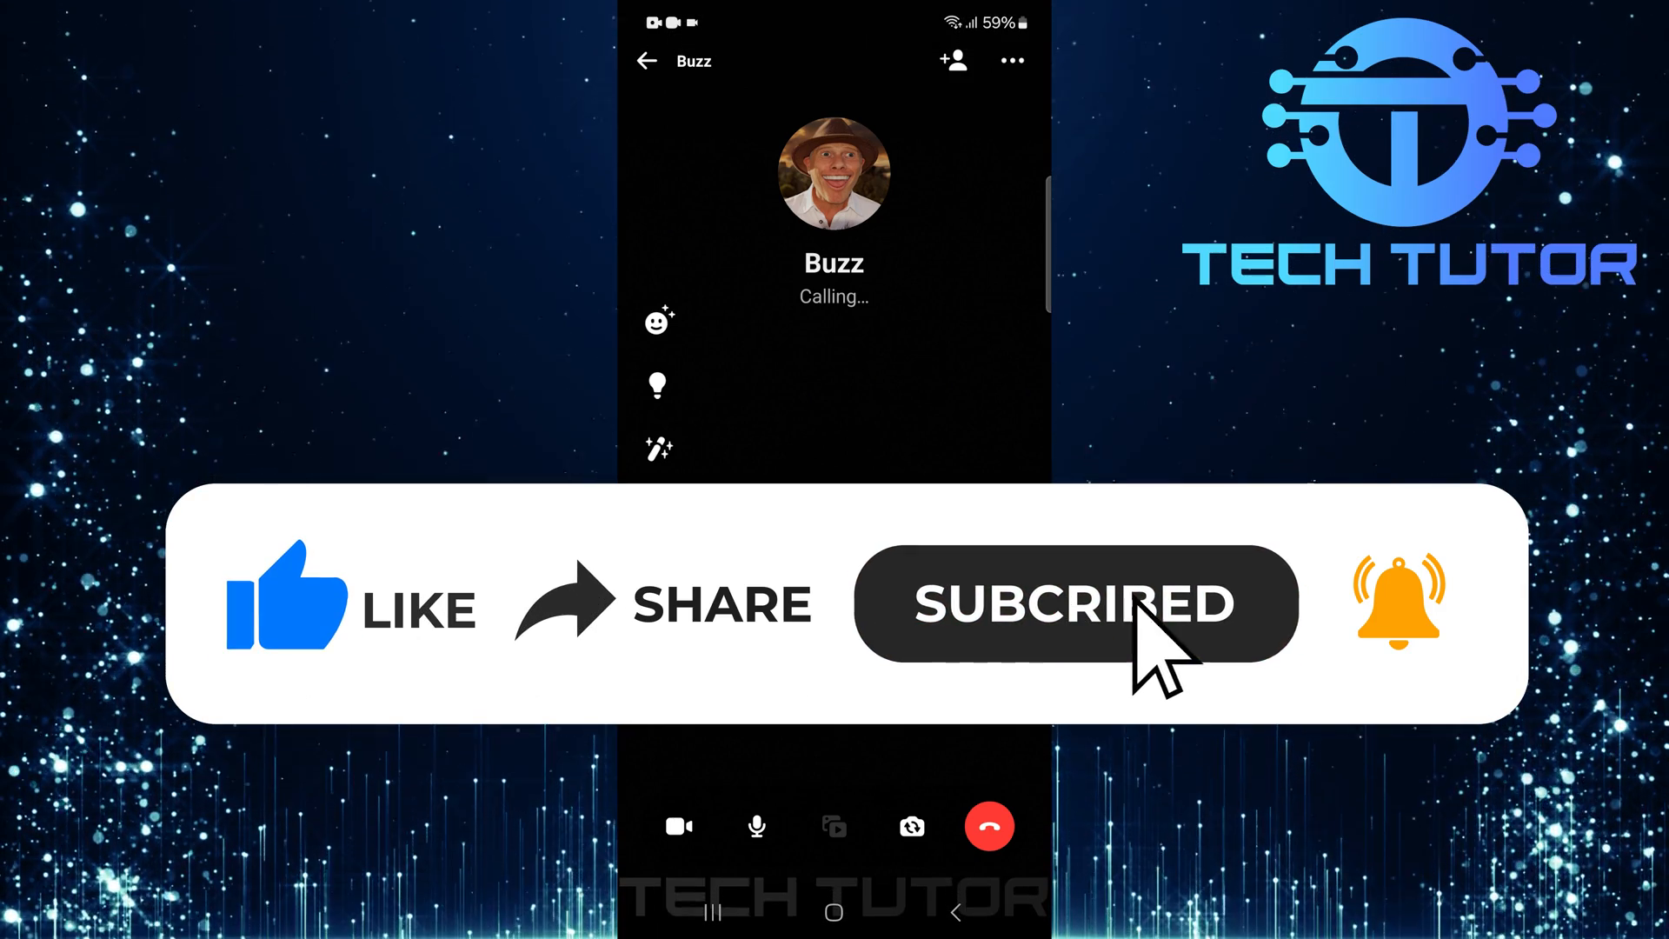